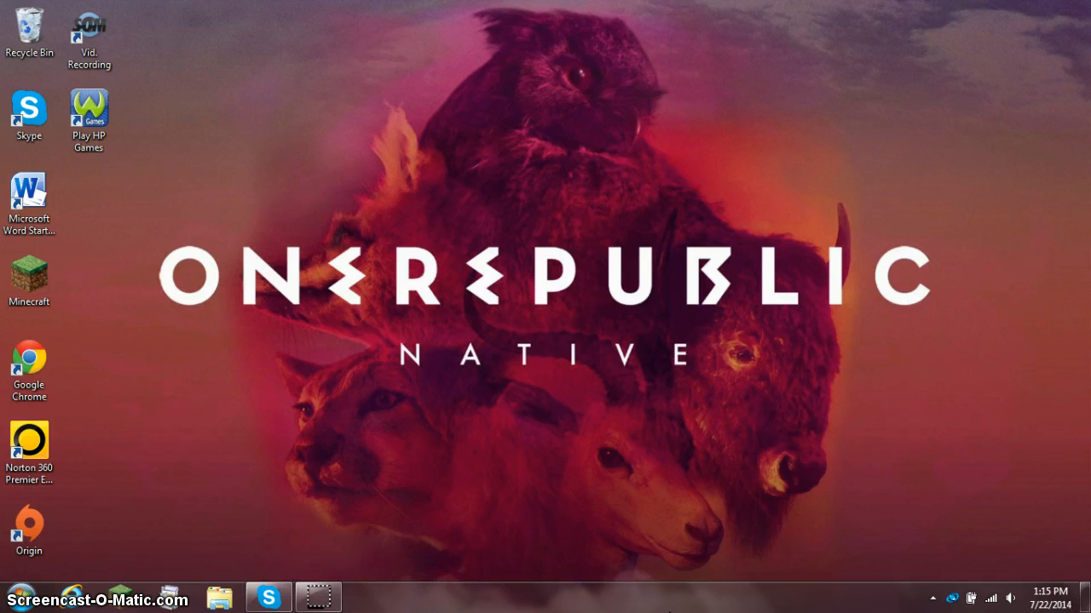
pyautogui.click(28, 528)
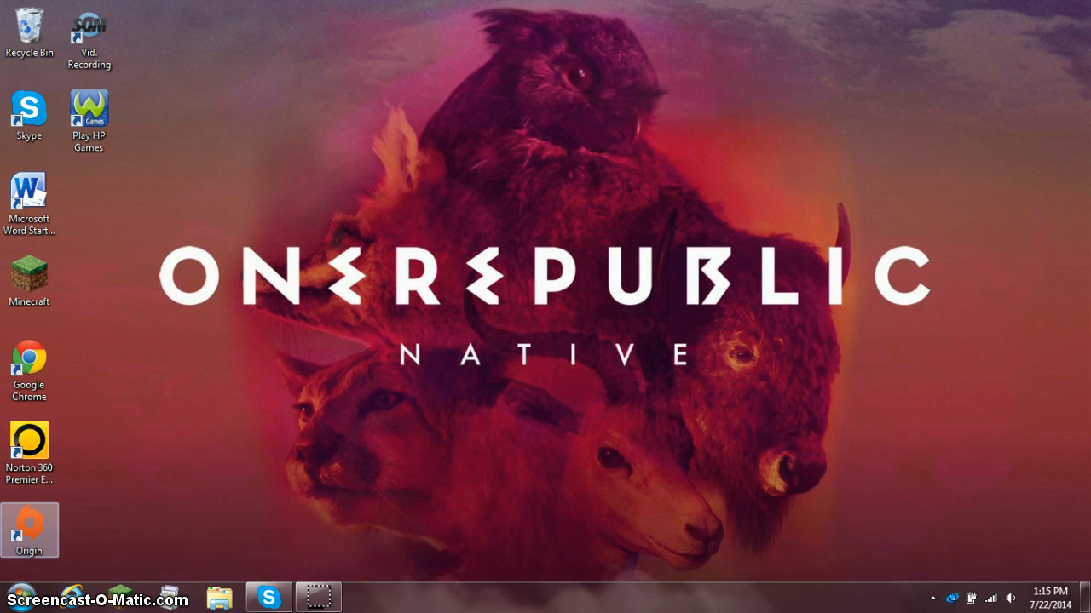
pyautogui.moveTo(318, 596)
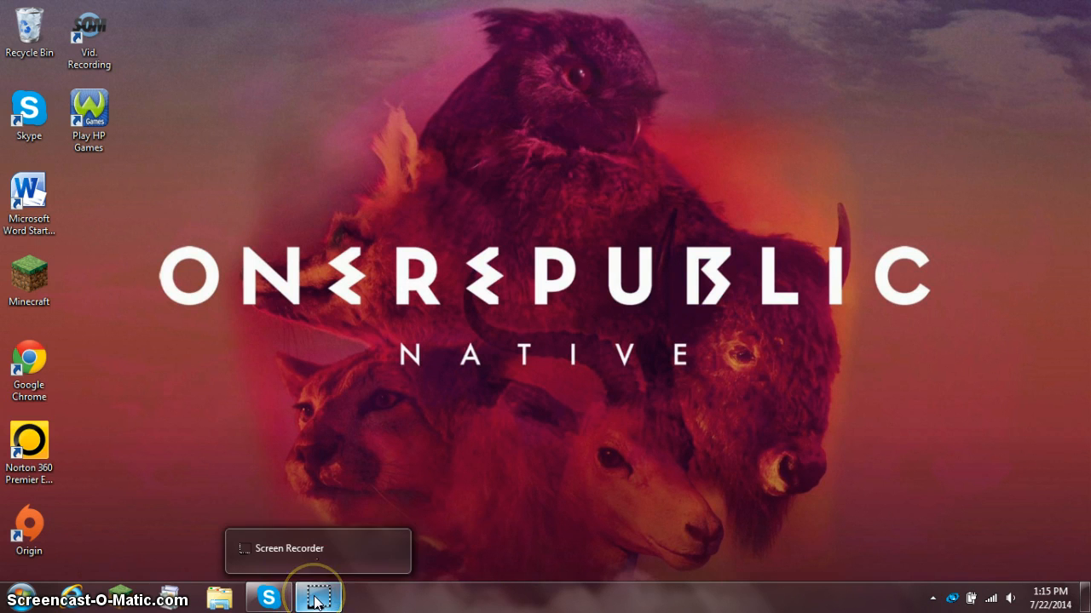